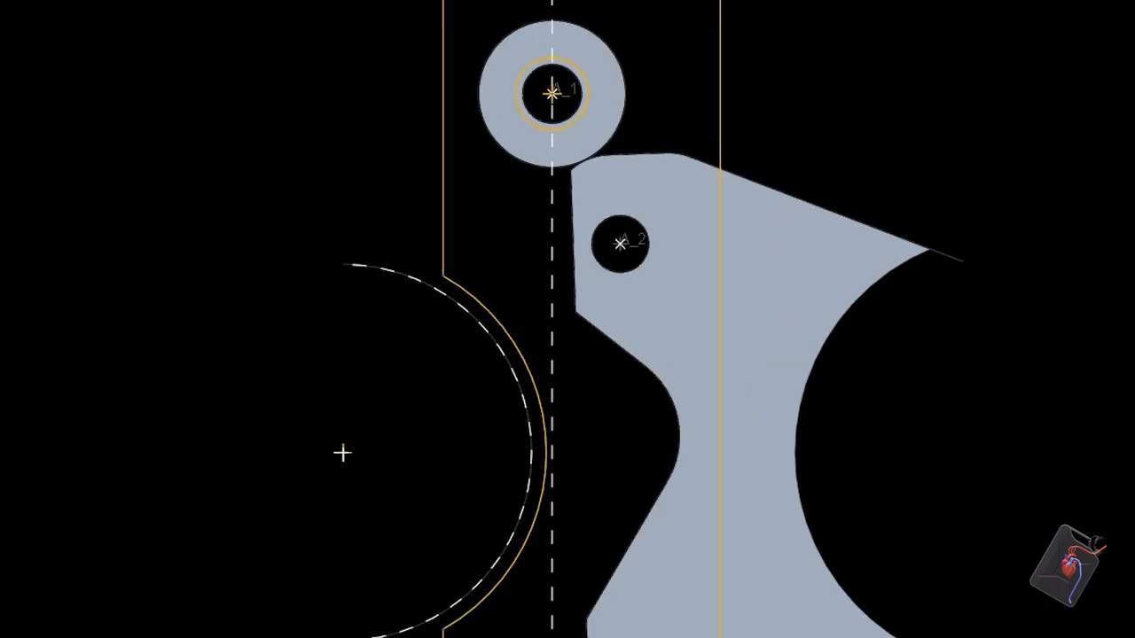
Generate the finite-element mesh of the knuckle assembly in the FE analysis workspace.
{"action": "left_click", "coordinate": [550, 98]}
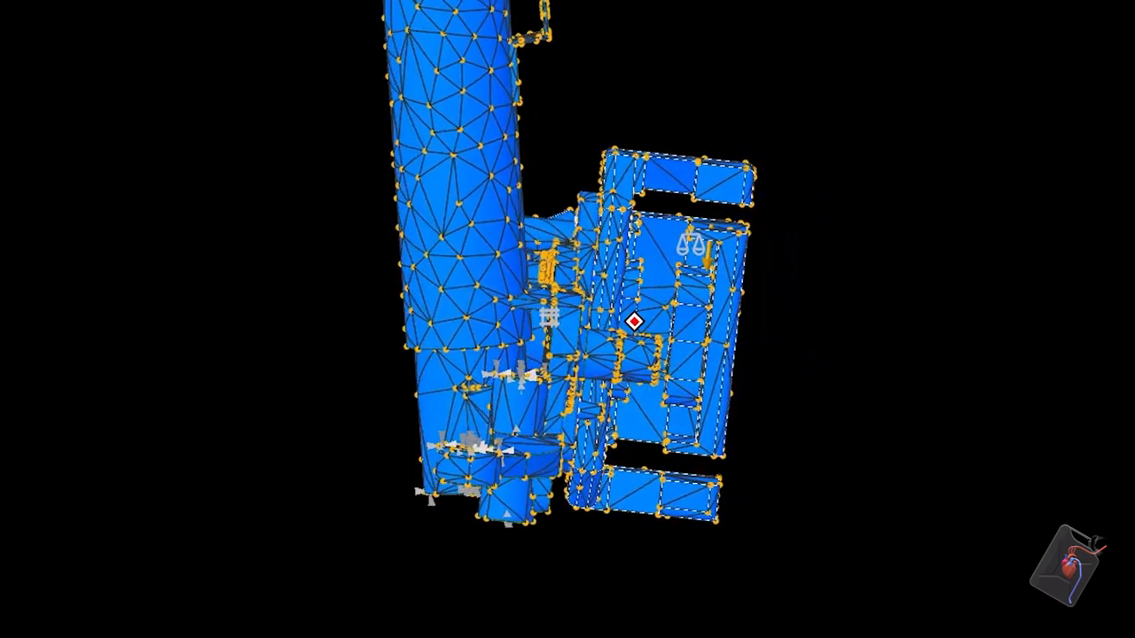
{"action": "left_click_drag", "start_coordinate": [633, 323], "coordinate": [404, 322]}
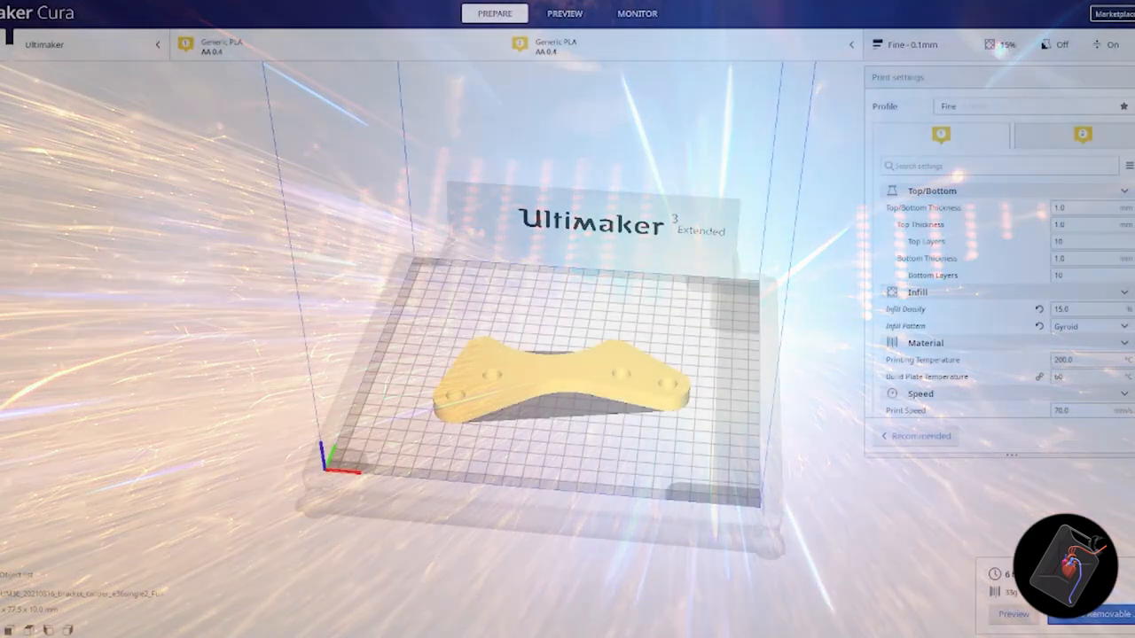
Show the sliced bracket's color-coded walls, infill and skin in the layer preview.
{"action": "left_click", "coordinate": [563, 14]}
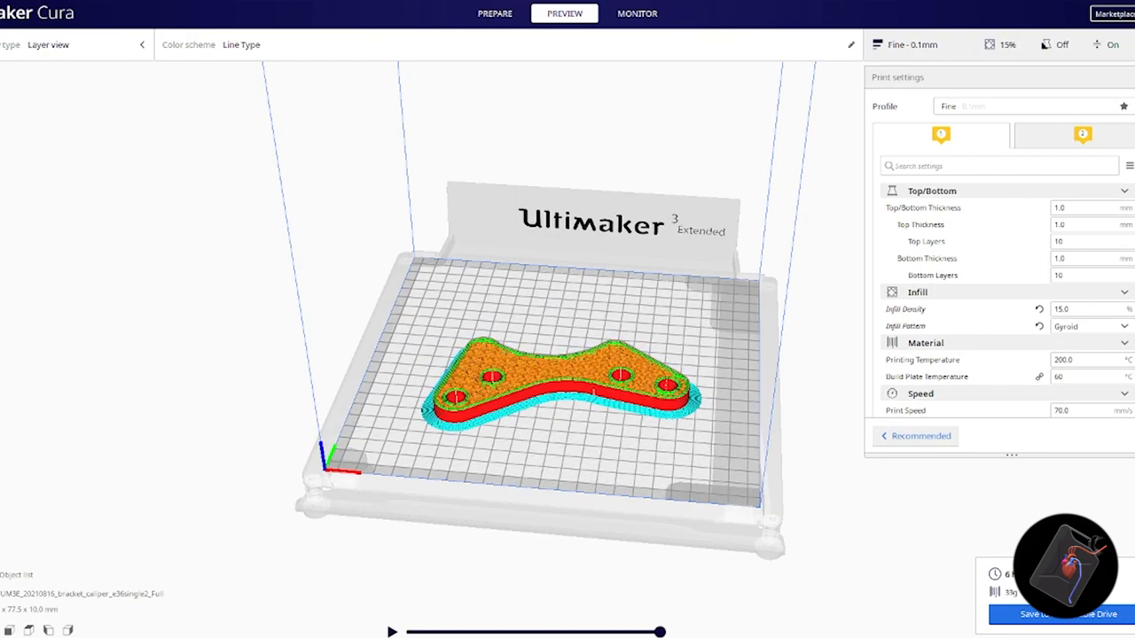